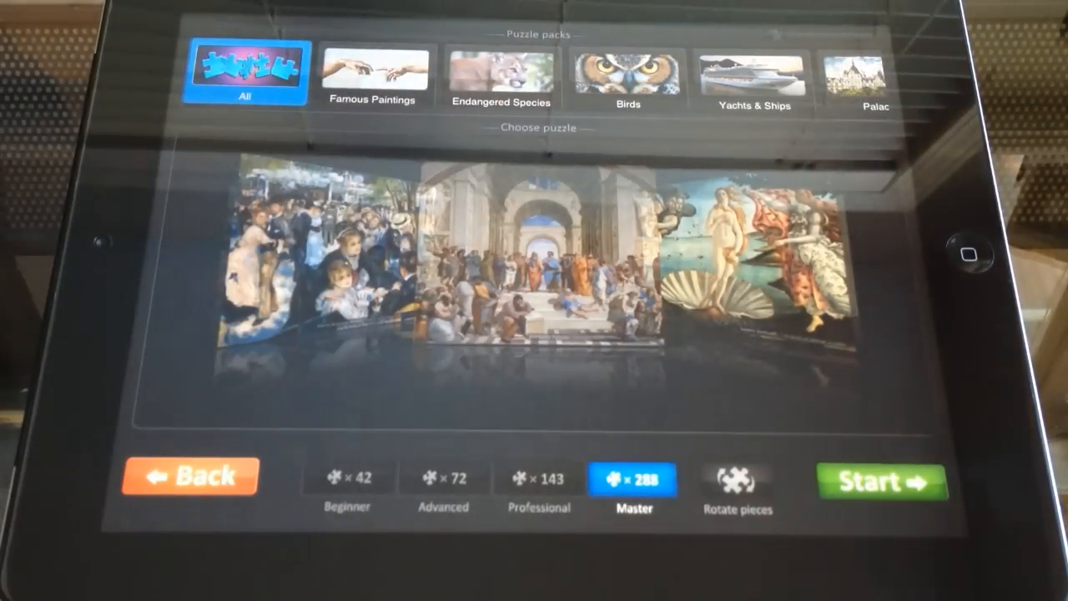
Step: Choose a famous painting from the All pack at Master (288 pieces) and start it
{"action": "left_click", "coordinate": [881, 478]}
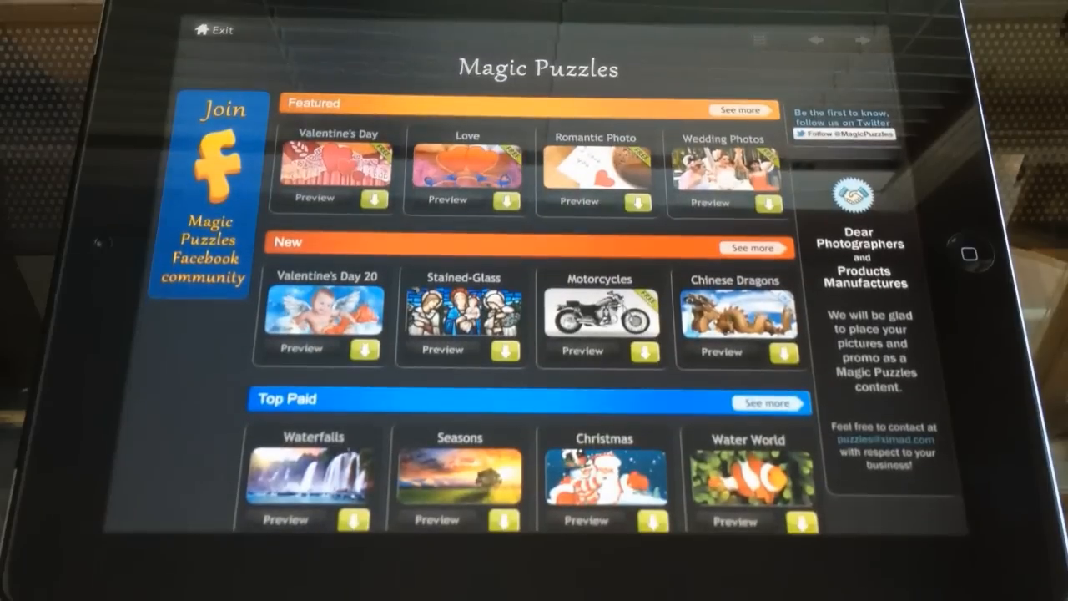
Step: Scroll the store past Featured, New and Top Paid to the Cities, Paintings and Holidays sections
{"action": "scroll", "scroll_direction": "down", "scroll_amount": 3}
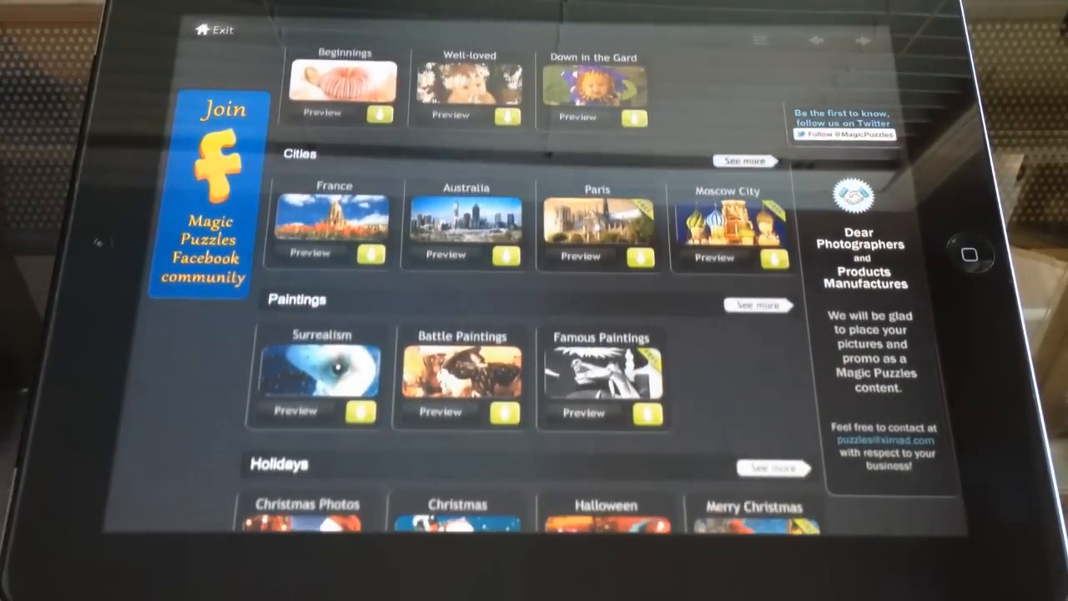